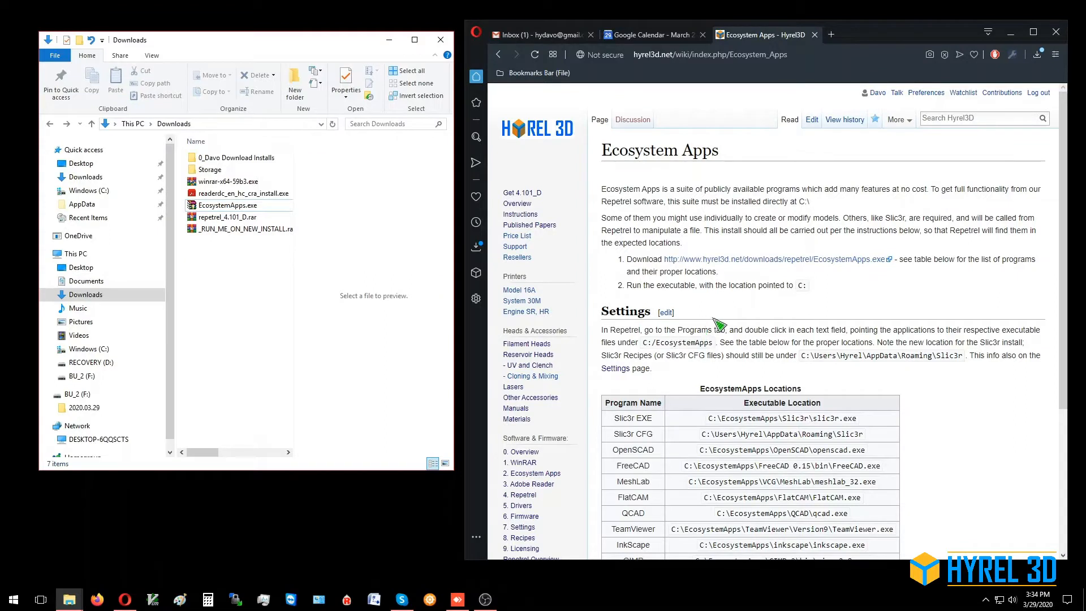
{"action": "mouse_move", "coordinate": [567, 488]}
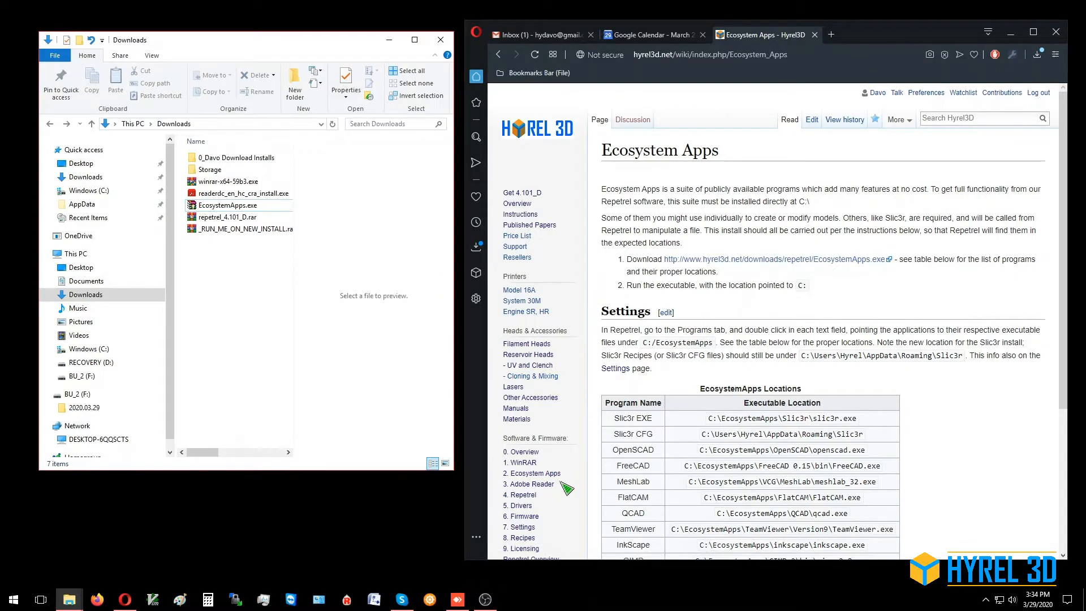
{"action": "mouse_move", "coordinate": [530, 483]}
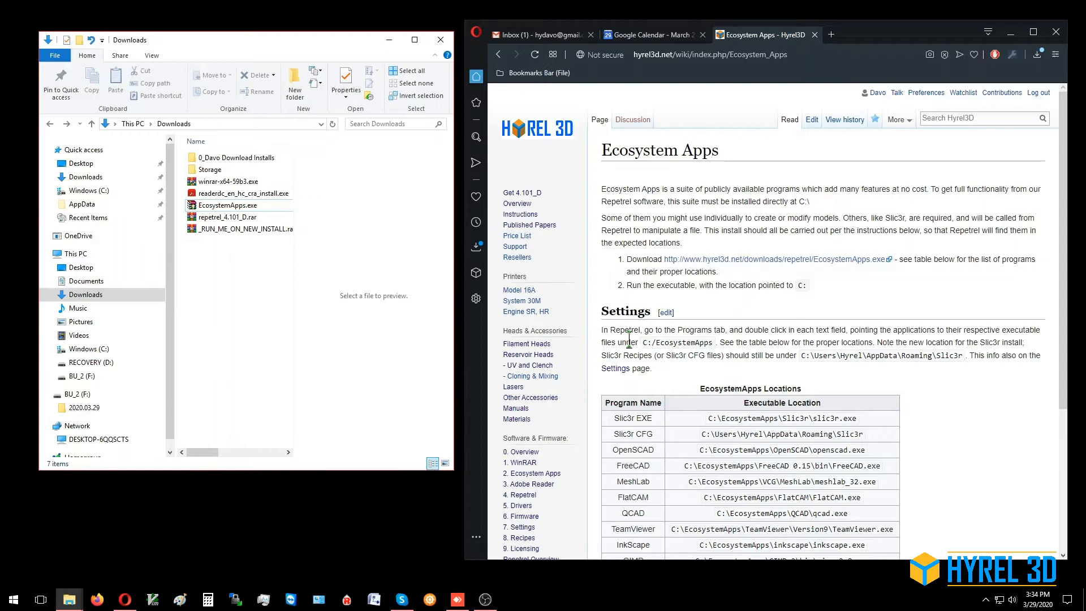
{"action": "mouse_move", "coordinate": [519, 462]}
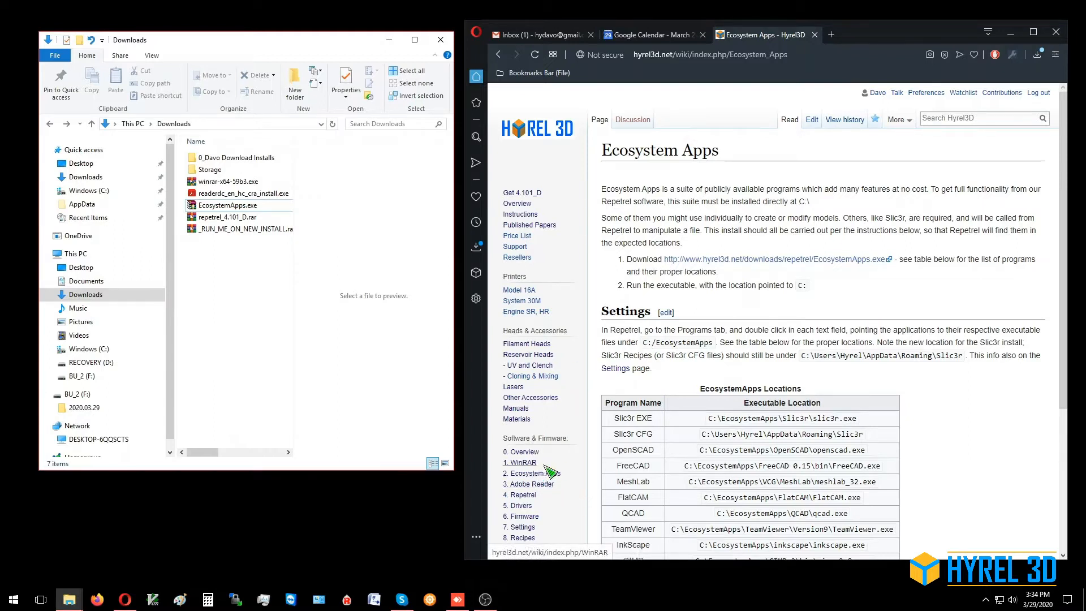
{"action": "mouse_move", "coordinate": [528, 484]}
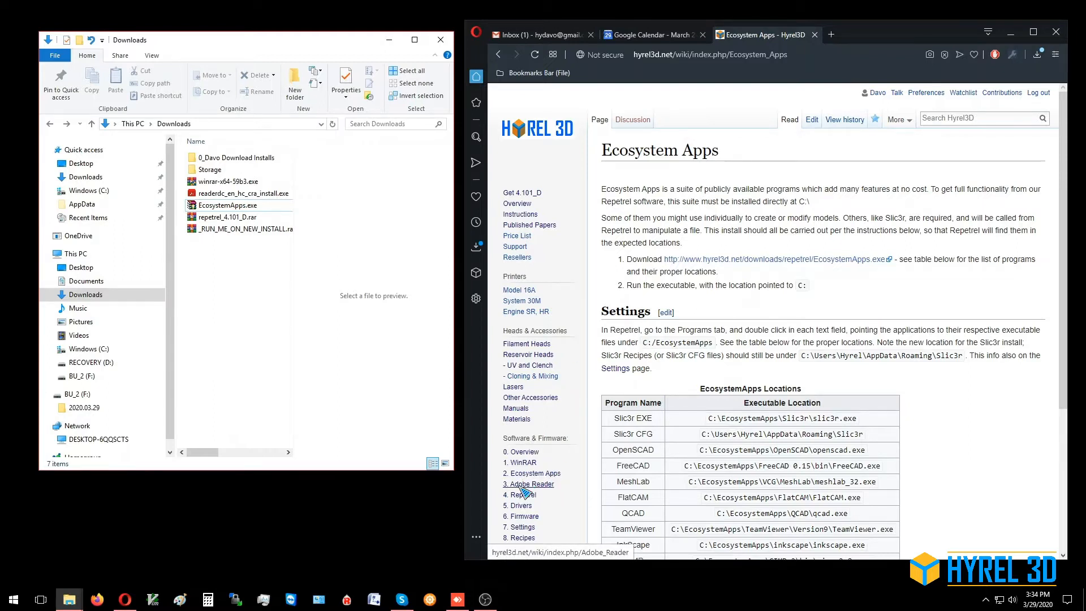
{"action": "mouse_move", "coordinate": [516, 452]}
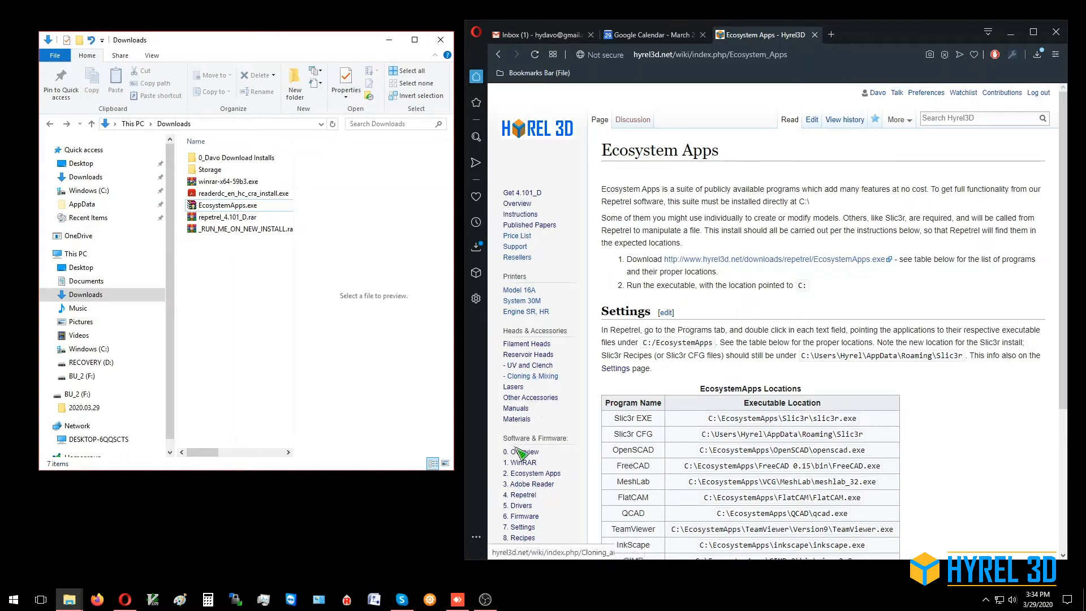
{"action": "mouse_move", "coordinate": [528, 488]}
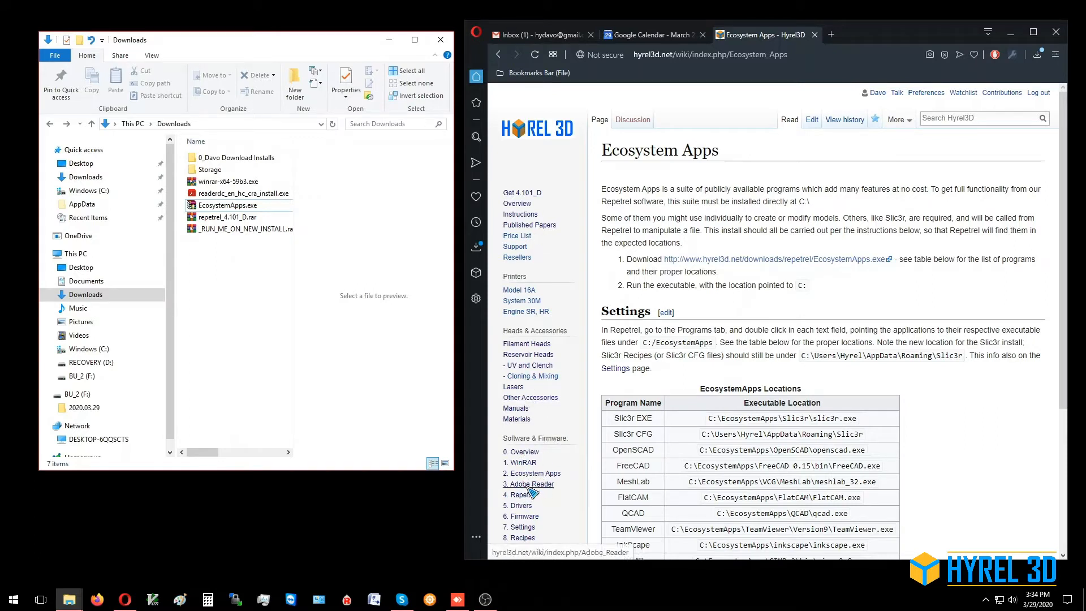
Open the '3. Adobe Reader' page from the wiki's Software & Firmware sidebar
{"action": "left_click", "coordinate": [527, 484]}
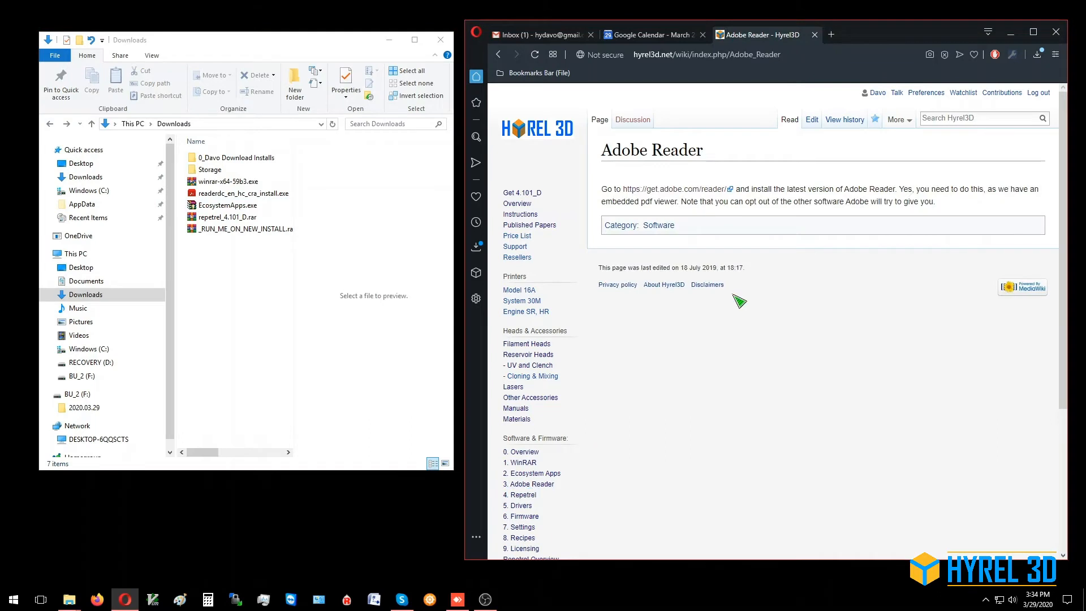
{"action": "mouse_move", "coordinate": [676, 189]}
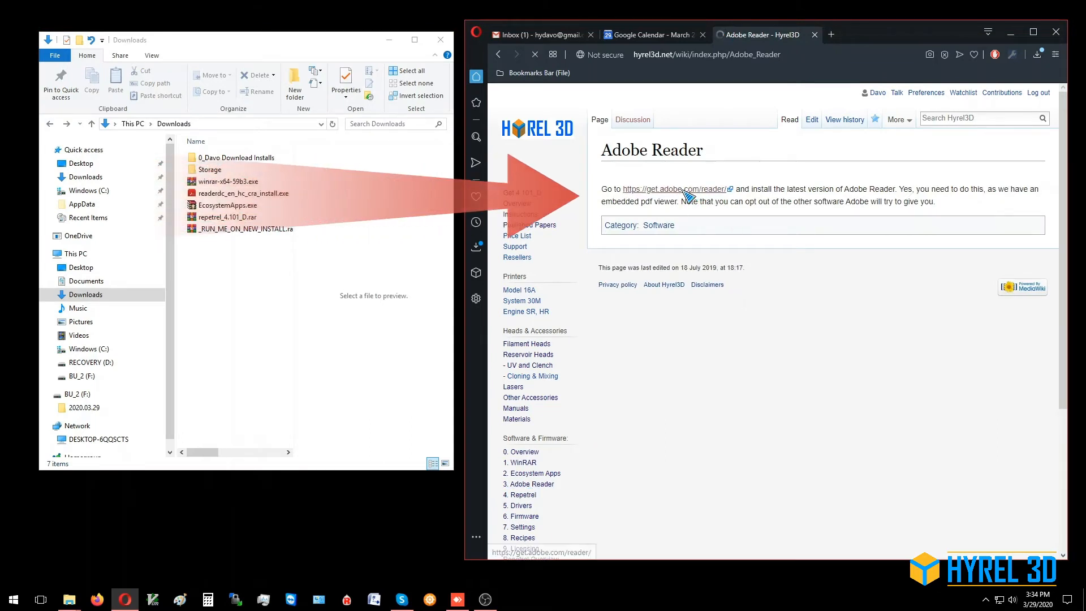
Follow the get.adobe.com/reader link and start the Acrobat Reader DC download
{"action": "left_click", "coordinate": [674, 189]}
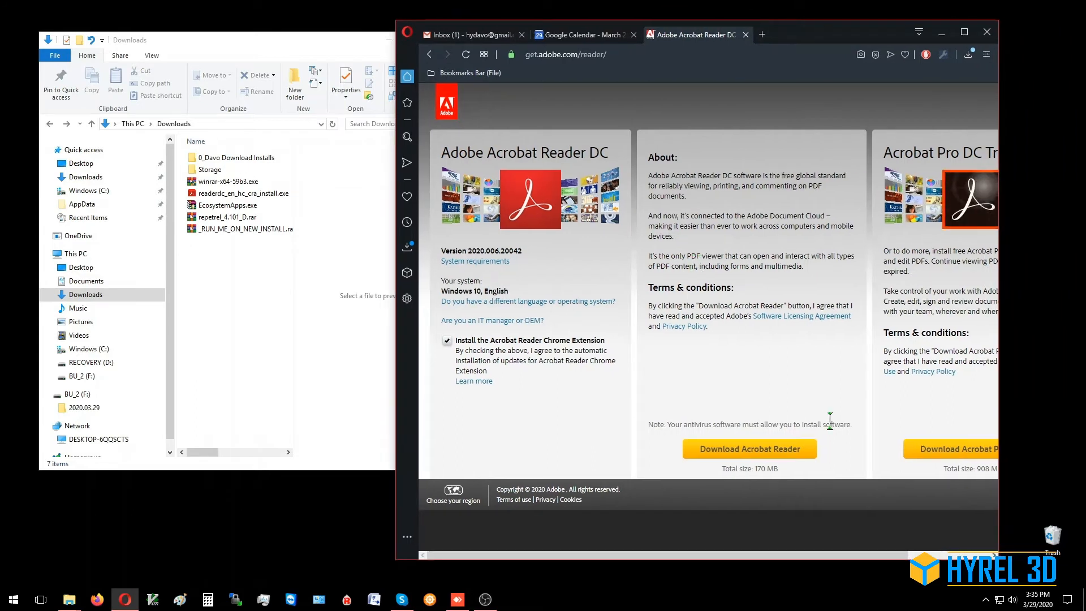
{"action": "mouse_move", "coordinate": [749, 449]}
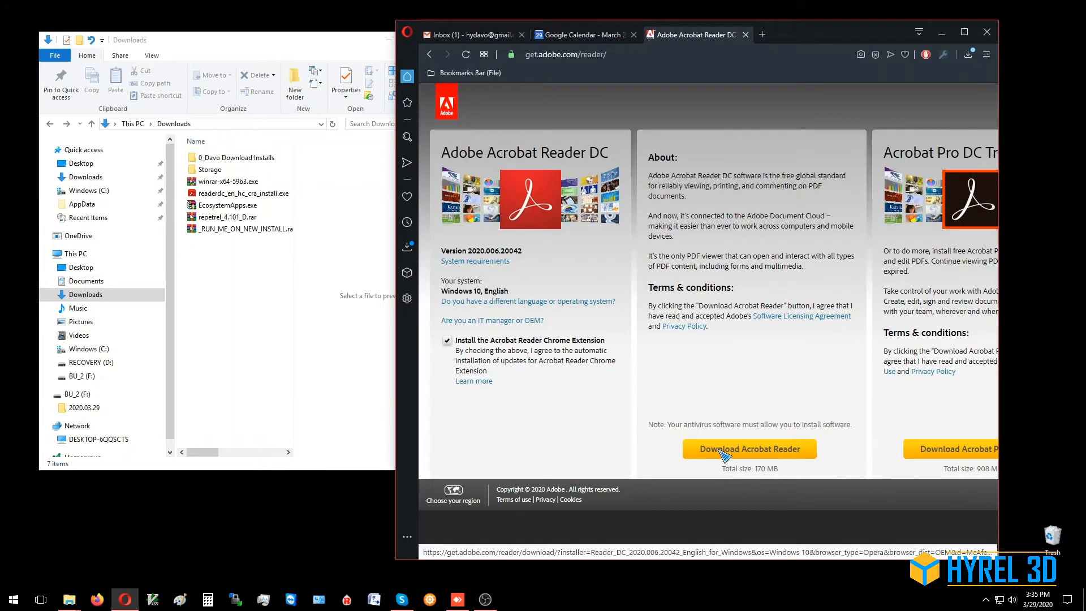
{"action": "left_click", "coordinate": [749, 449]}
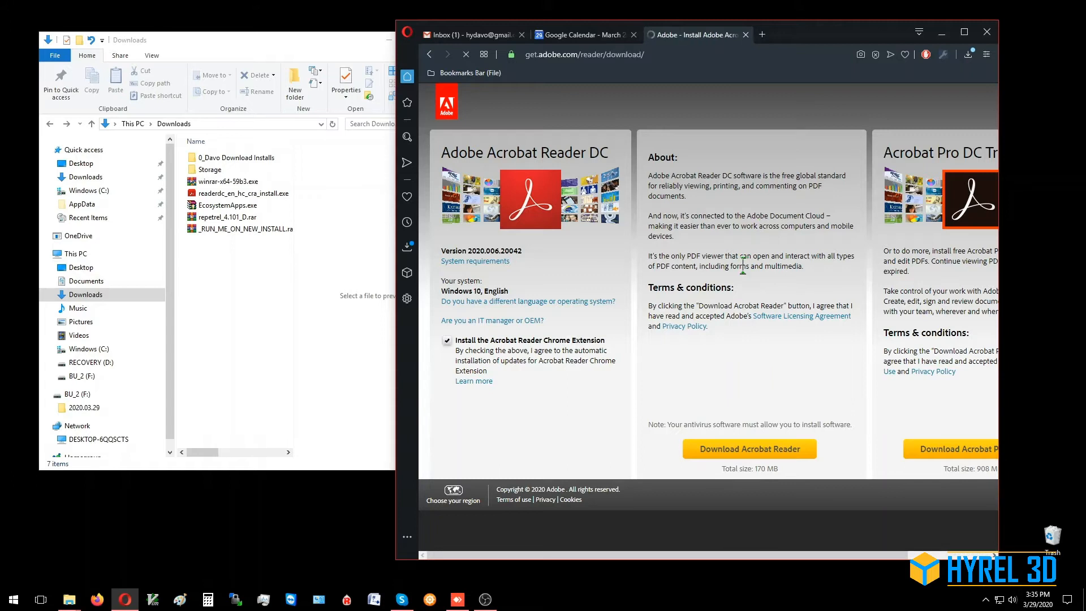
{"action": "left_click", "coordinate": [749, 448]}
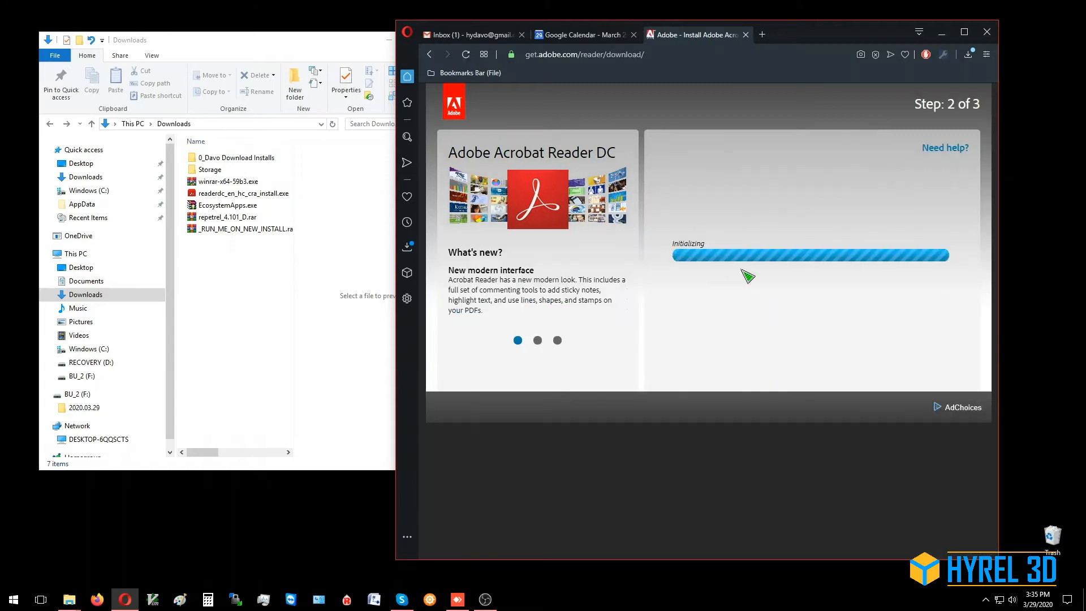
{"action": "mouse_move", "coordinate": [869, 173]}
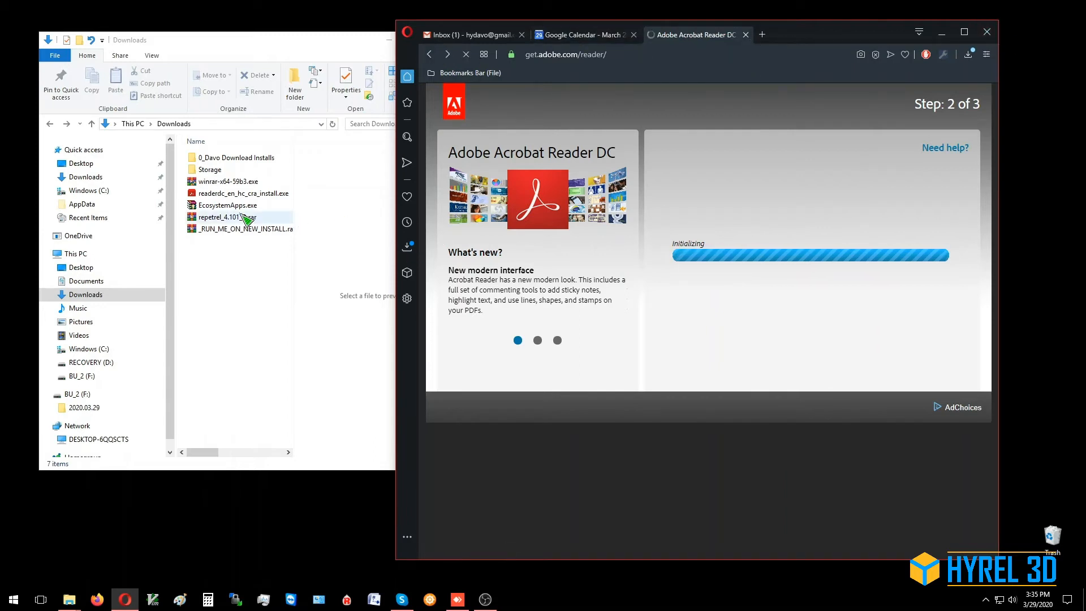
Launch readerdc_en_hc_cra_install.exe from Downloads, allowing it through Run and User Account Control
{"action": "left_click", "coordinate": [243, 194]}
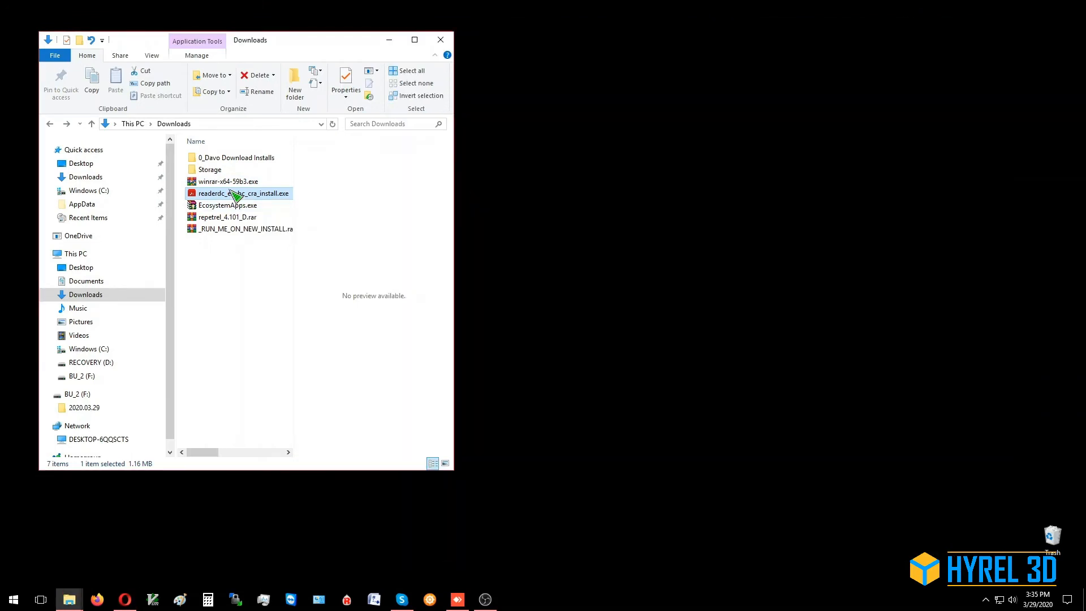
{"action": "double_click", "coordinate": [240, 192]}
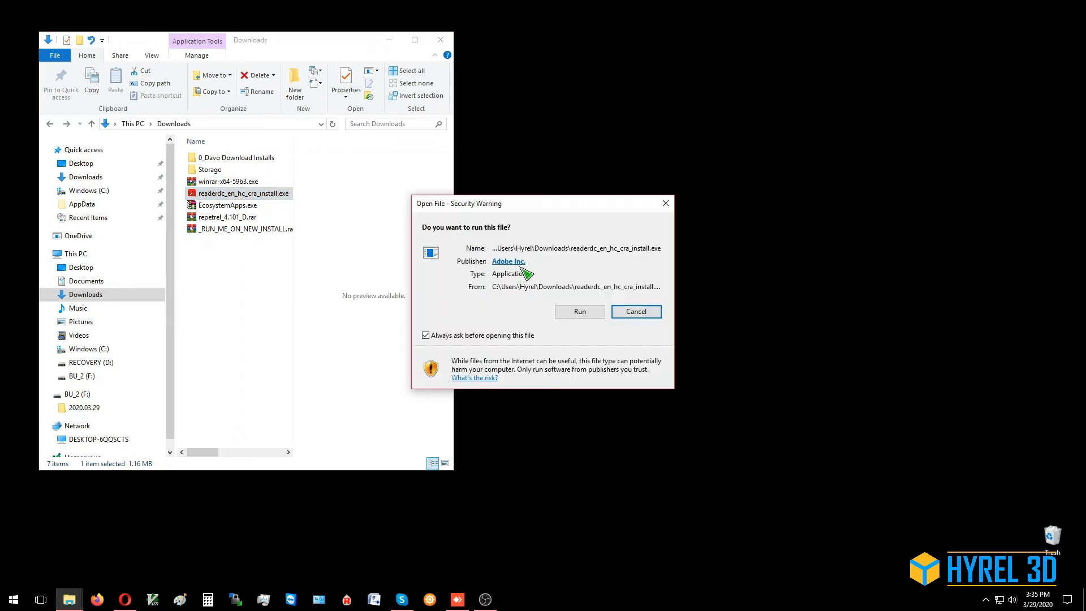
{"action": "left_click", "coordinate": [634, 311]}
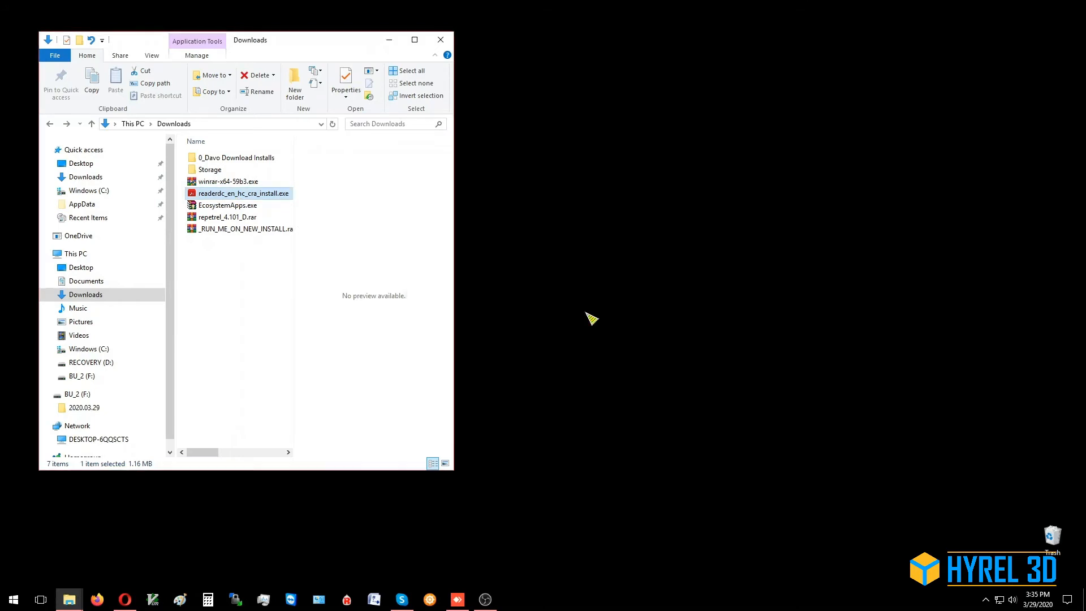
{"action": "mouse_move", "coordinate": [606, 341]}
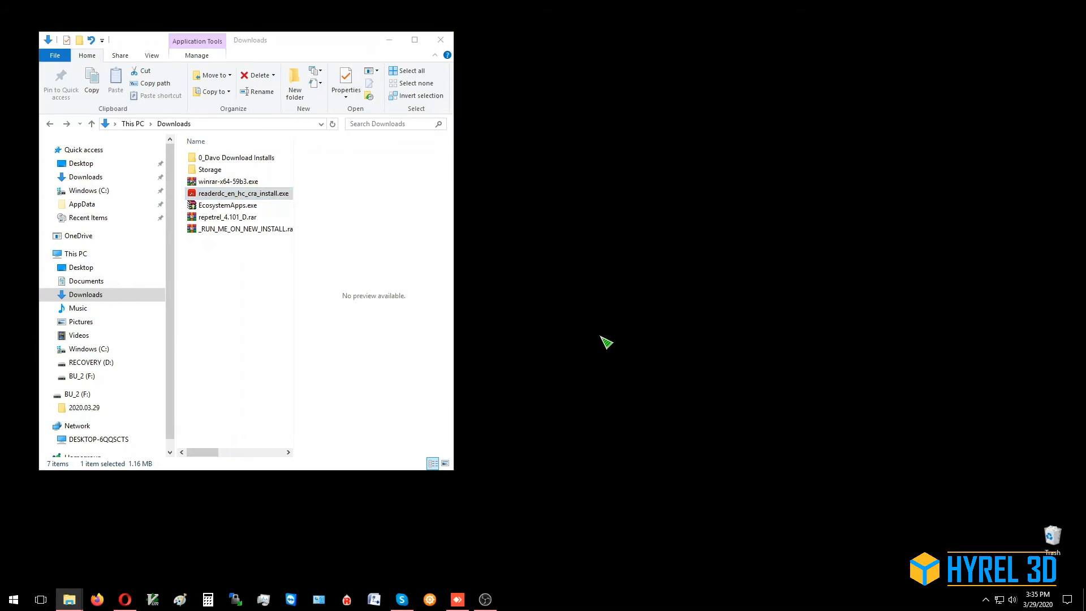
{"action": "double_click", "coordinate": [242, 192]}
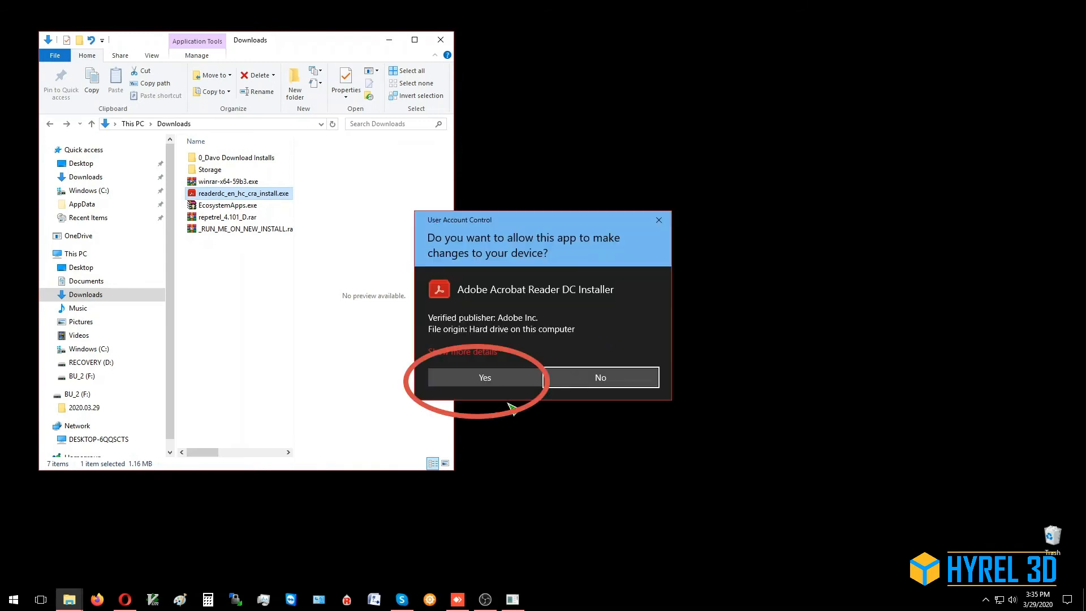
{"action": "left_click", "coordinate": [484, 377]}
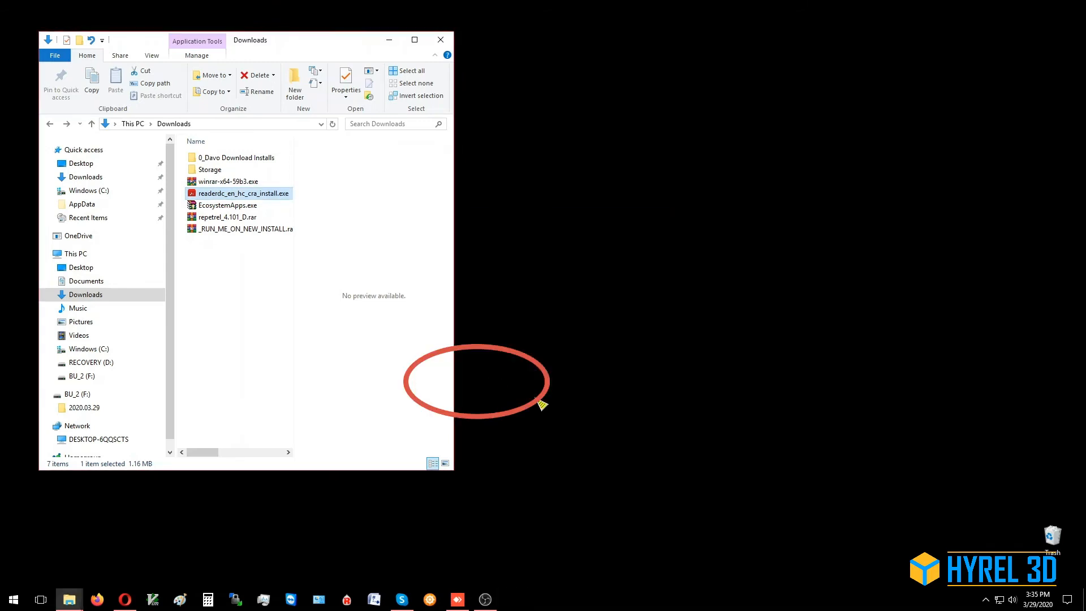
Reopen the installer from Downloads so it reports 'Application already installed'
{"action": "double_click", "coordinate": [243, 194]}
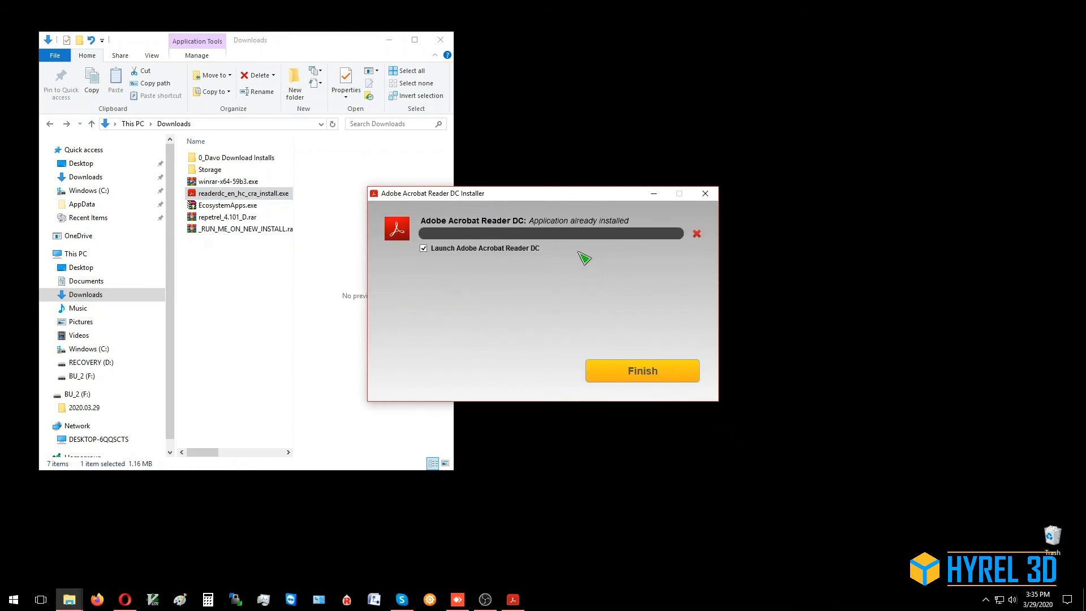
{"action": "mouse_move", "coordinate": [500, 309]}
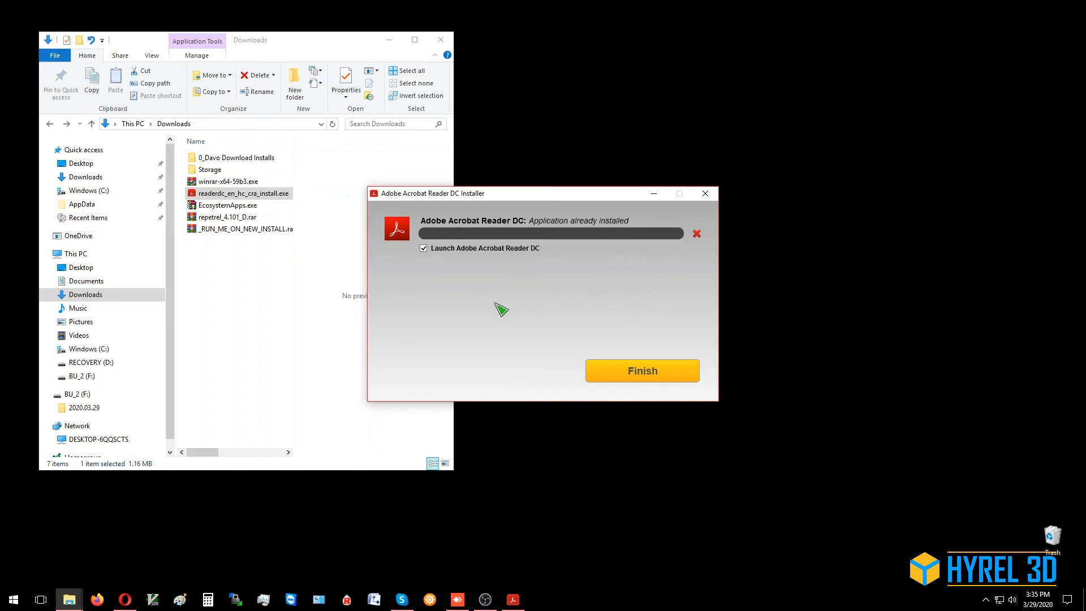
{"action": "mouse_move", "coordinate": [549, 297]}
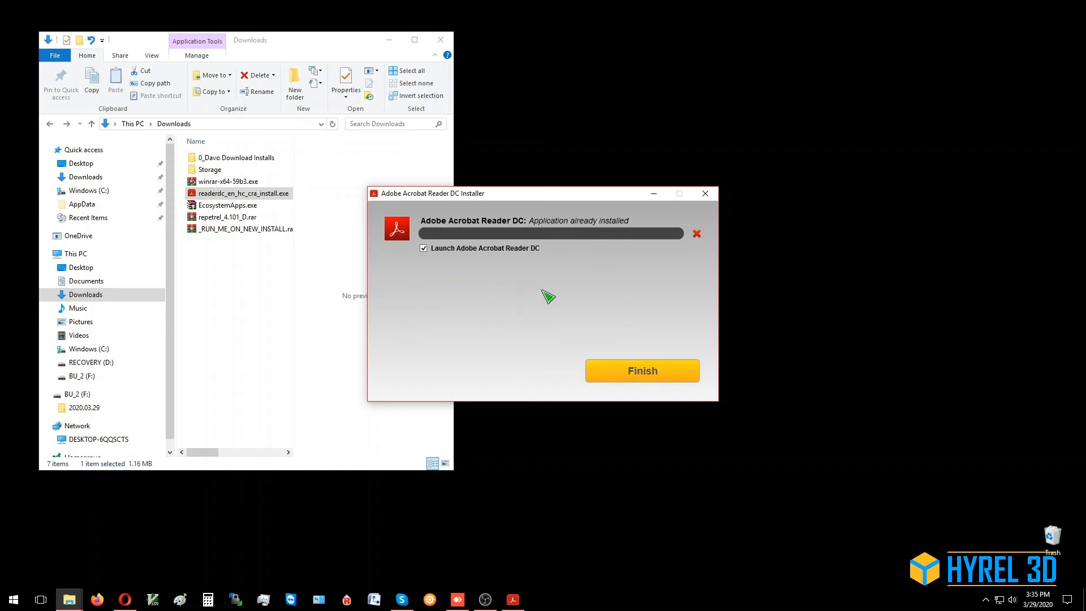
{"action": "mouse_move", "coordinate": [654, 378]}
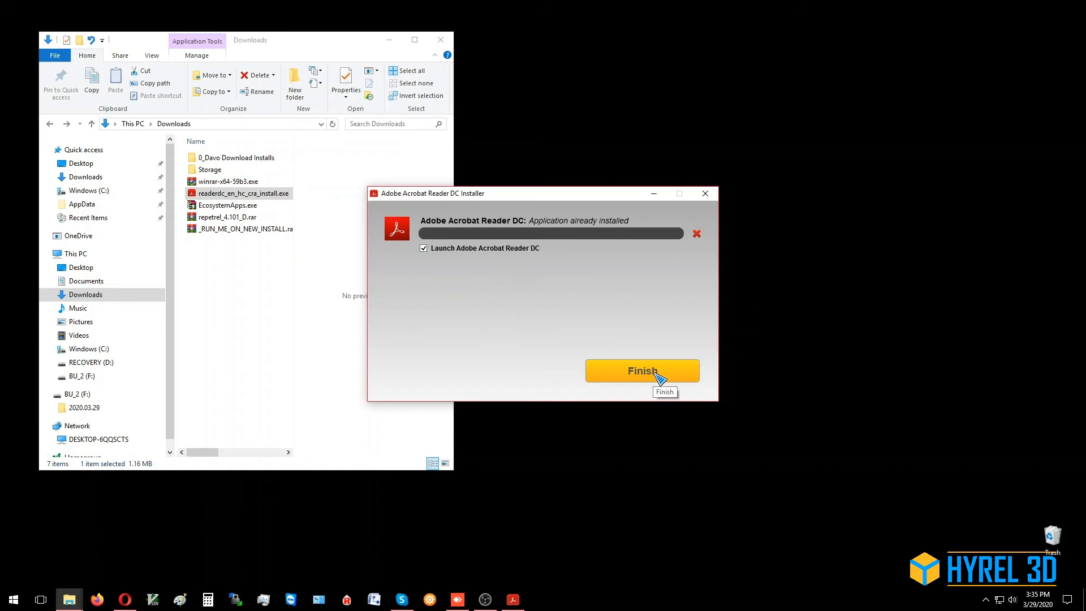